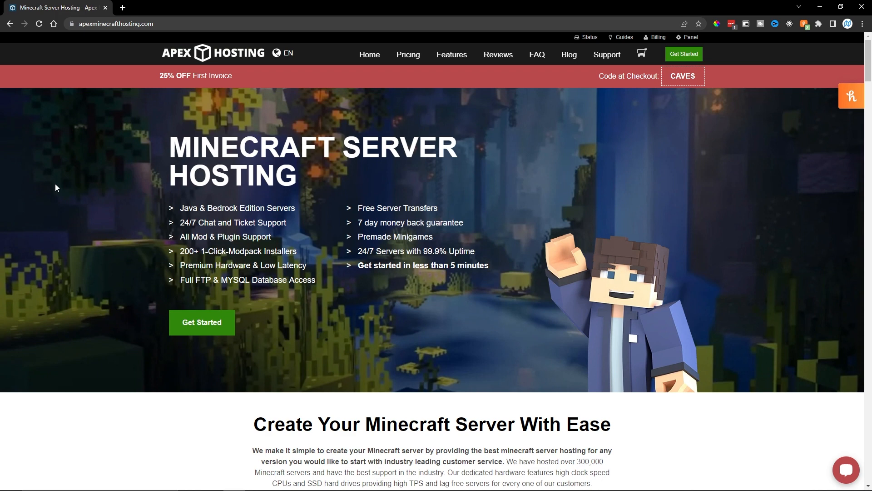
pyautogui.moveTo(63, 211)
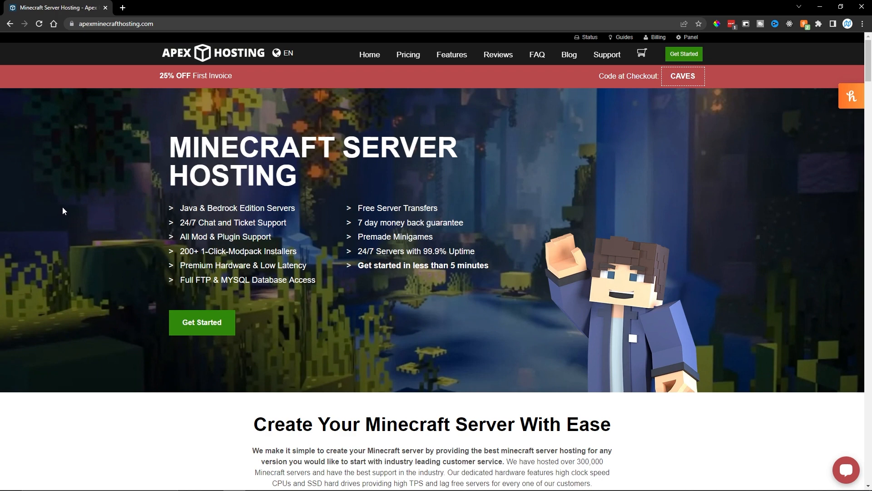
pyautogui.moveTo(64, 210)
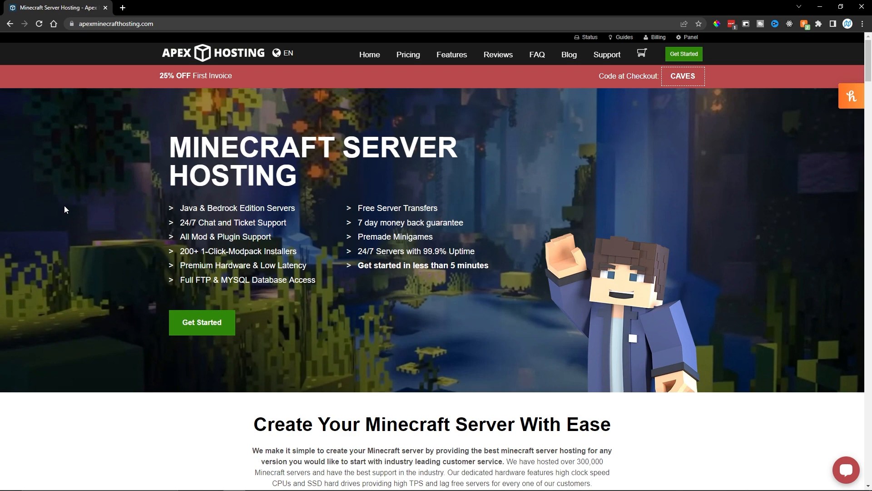
pyautogui.moveTo(129, 211)
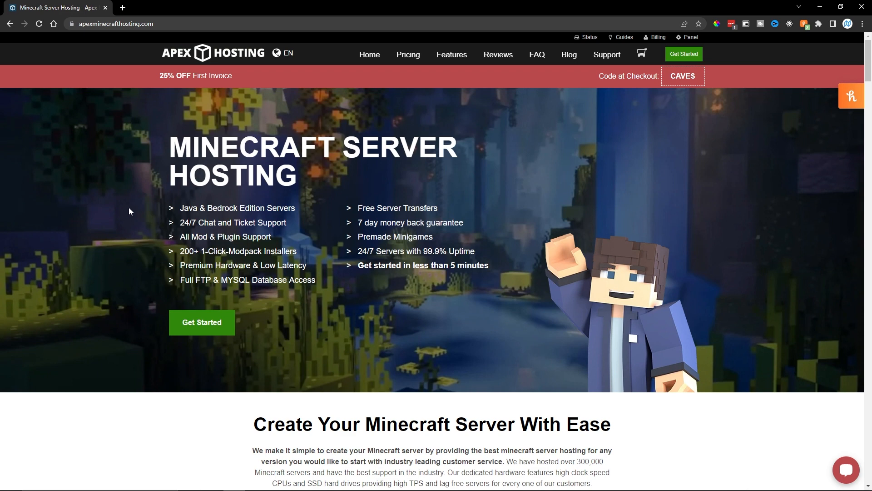
pyautogui.moveTo(132, 213)
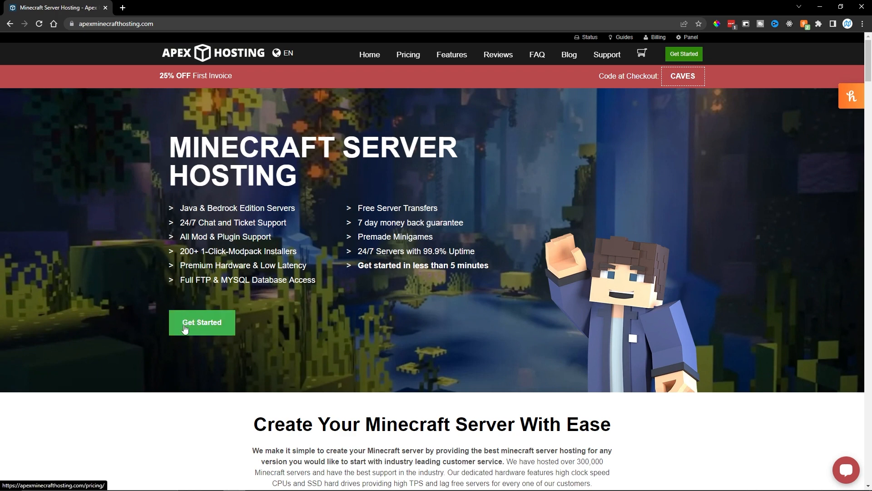
# Step: Order the 3 GB RAM plan from the pricing list to reach its configuration page
pyautogui.click(201, 323)
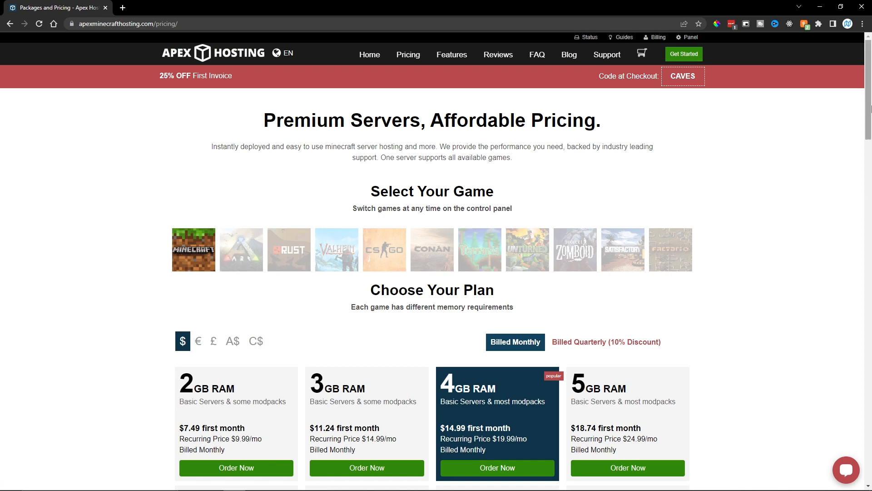
pyautogui.scroll(-3)
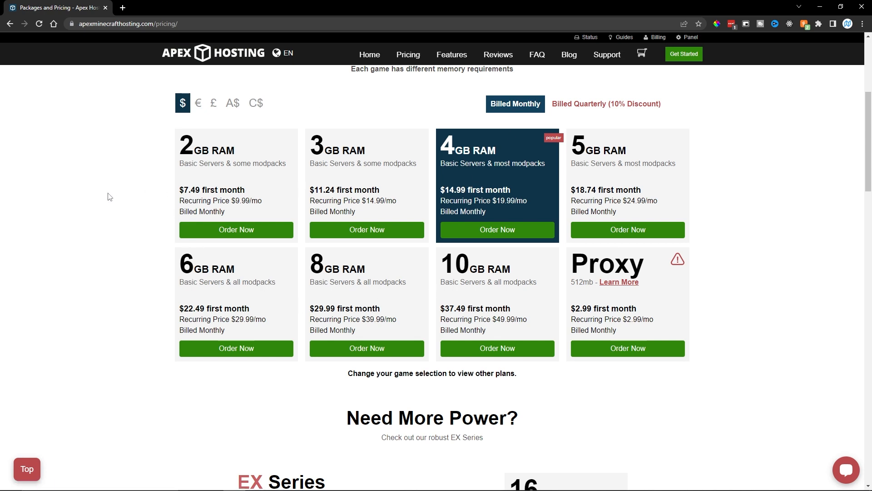
pyautogui.doubleClick(337, 150)
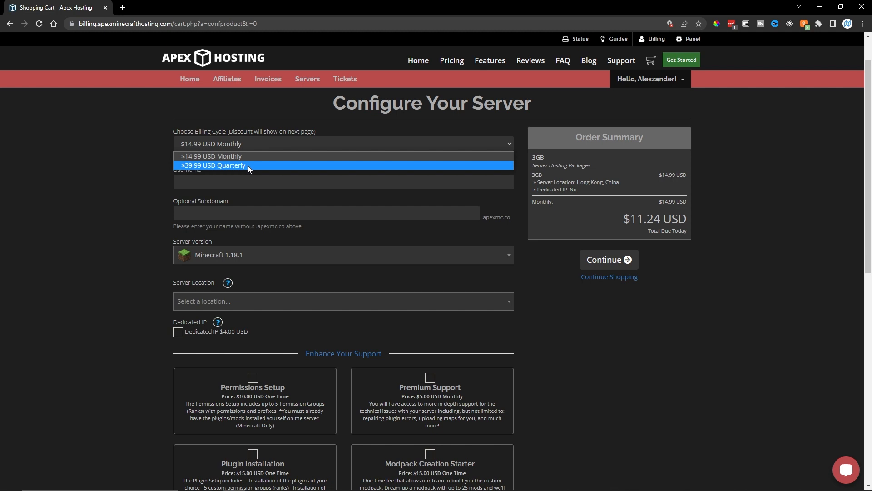
pyautogui.moveTo(242, 157)
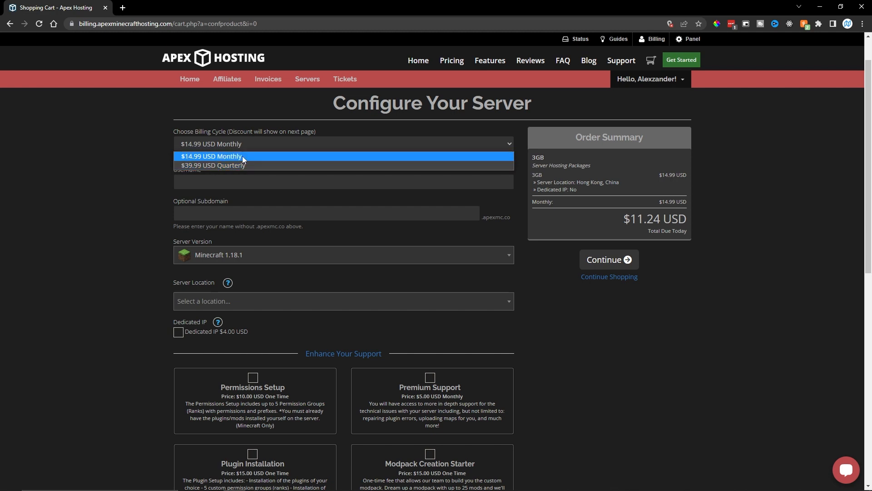
# Step: Keep $14.99 monthly billing, enter username Alexzander Flores and subdomain wornoffkeys
pyautogui.click(211, 156)
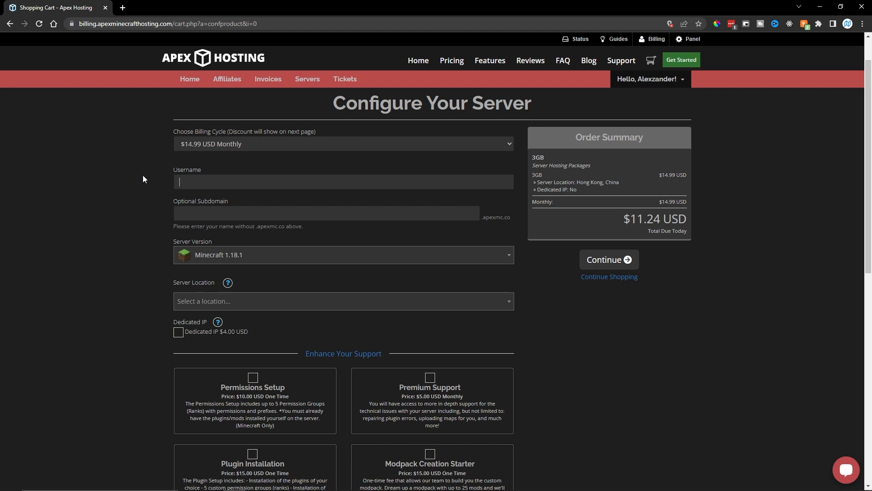
pyautogui.write('Alexzander')
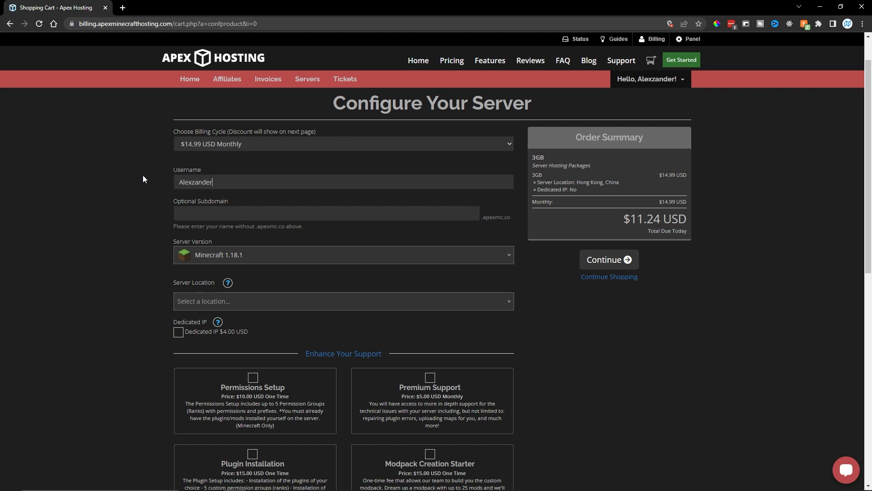
pyautogui.write('Flores')
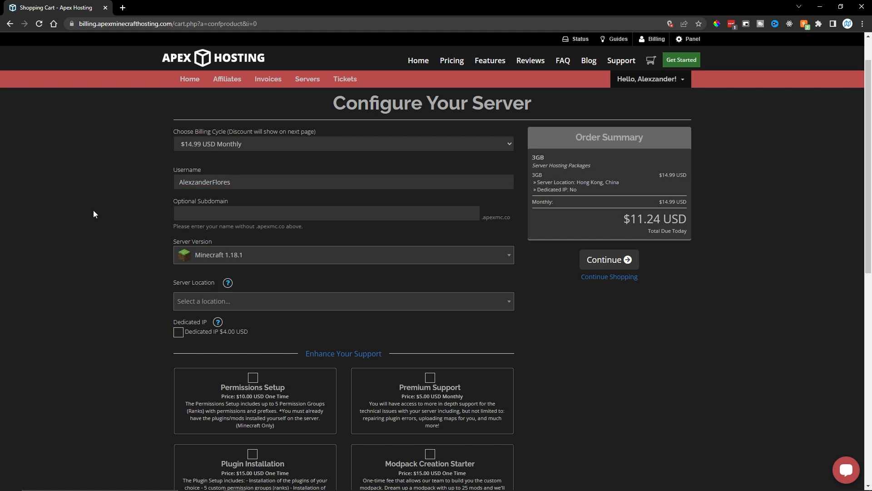
pyautogui.write('wornoffkeys')
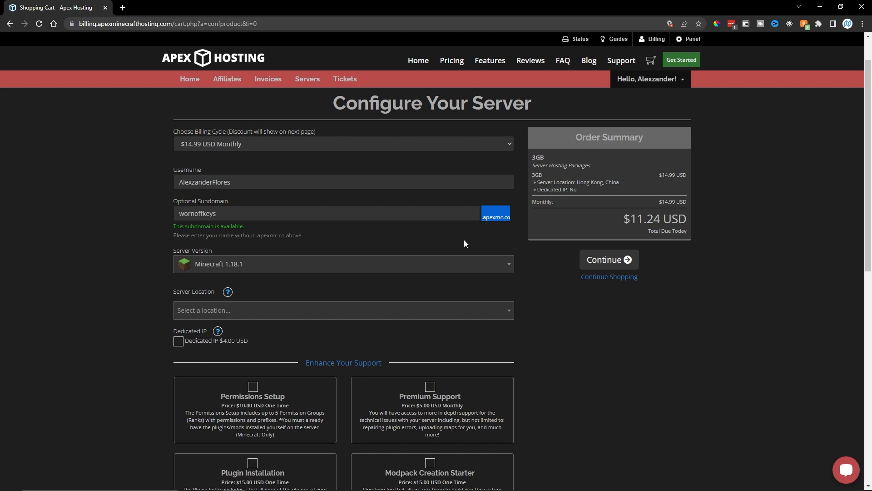
# Step: Review server versions, then test ping to San Jose, California and select it as the location
pyautogui.scroll(-3)
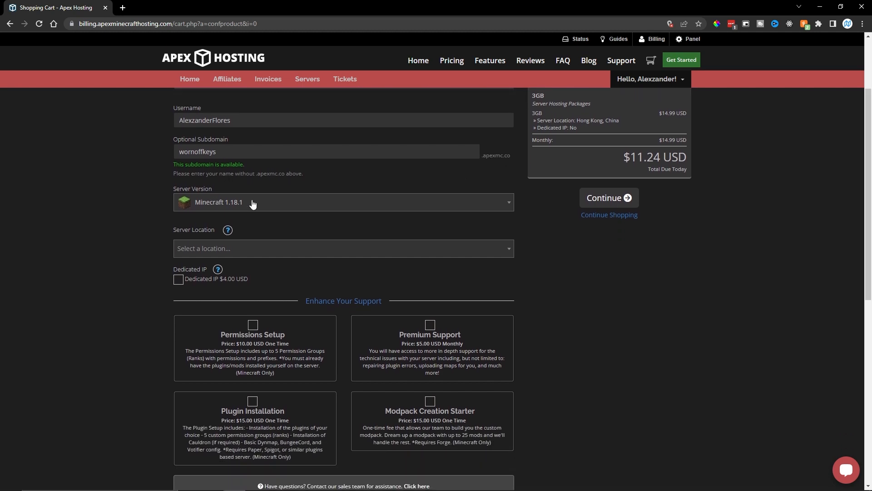
pyautogui.moveTo(236, 205)
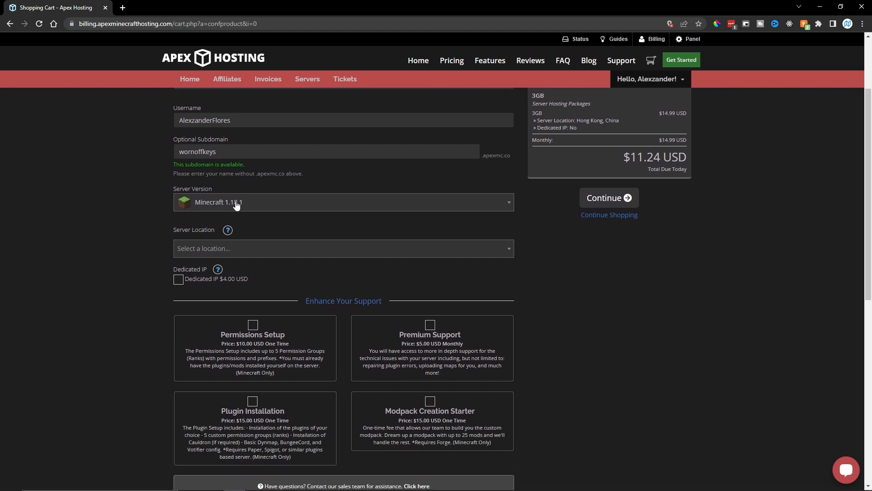
pyautogui.click(342, 202)
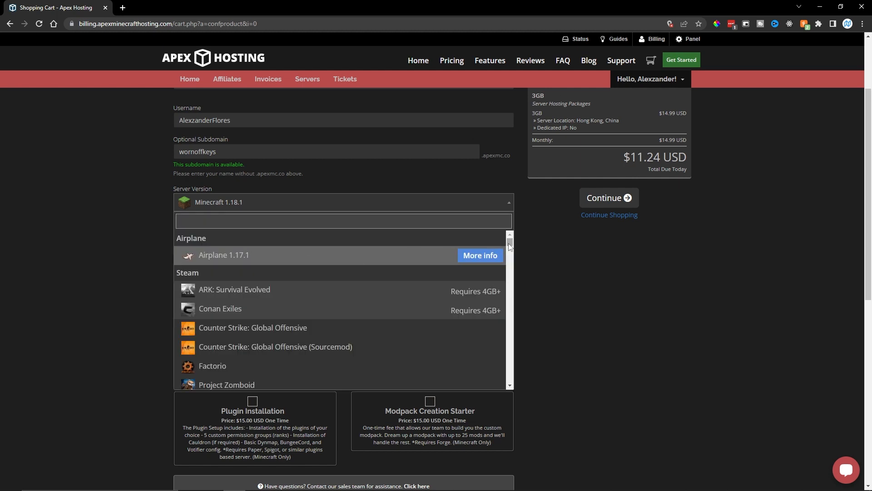
pyautogui.scroll(-3)
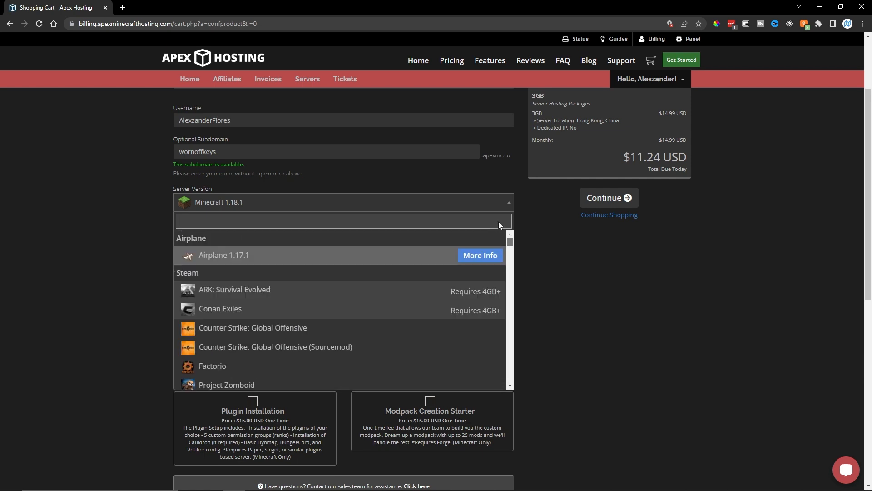
pyautogui.moveTo(106, 217)
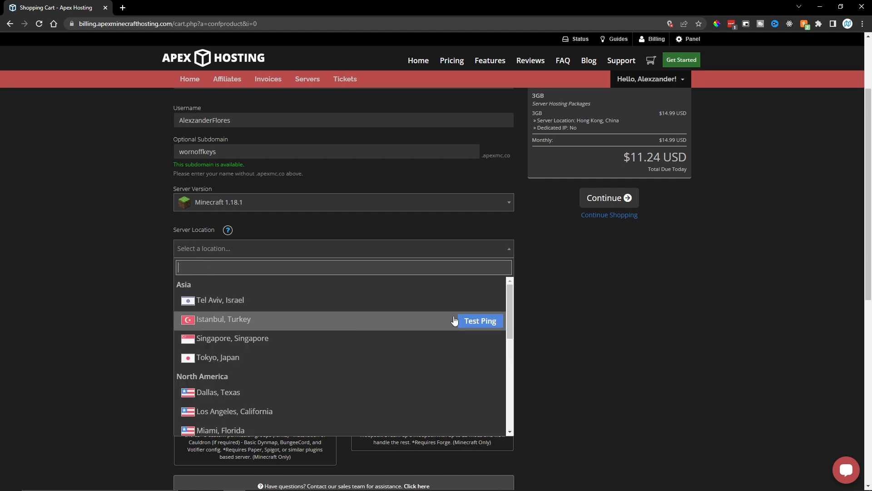
pyautogui.scroll(-3)
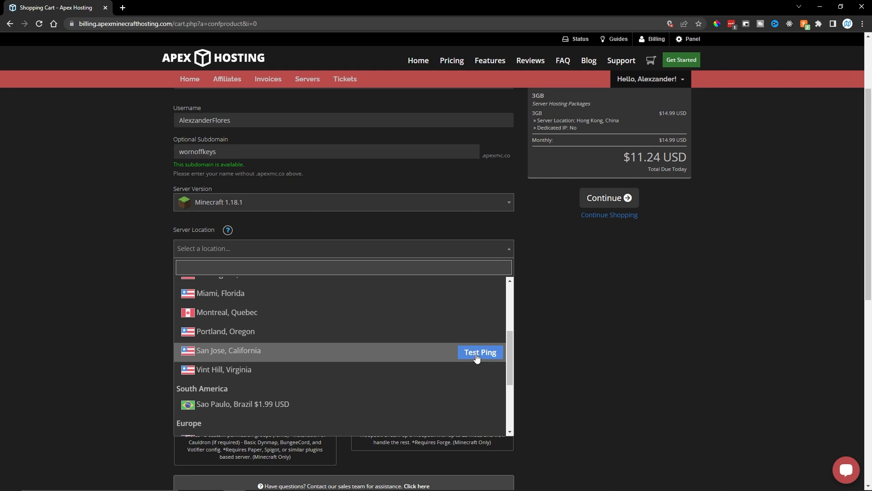
pyautogui.click(480, 353)
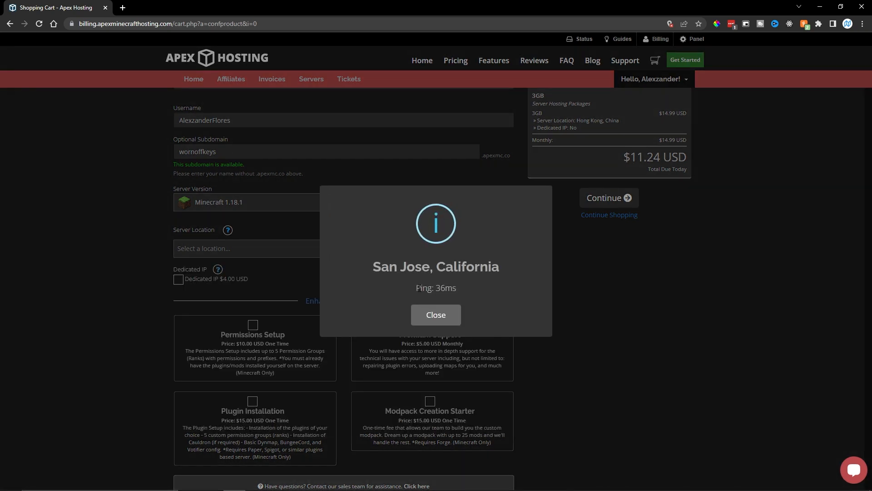
pyautogui.moveTo(436, 315)
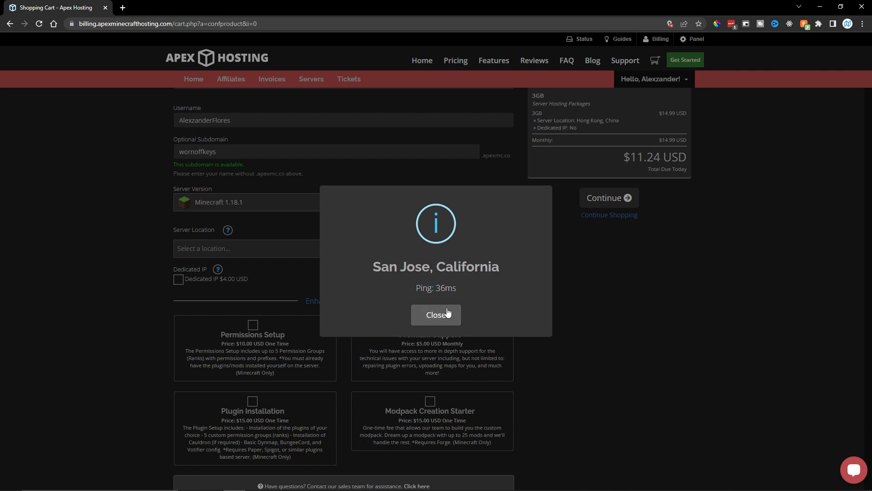
pyautogui.click(436, 315)
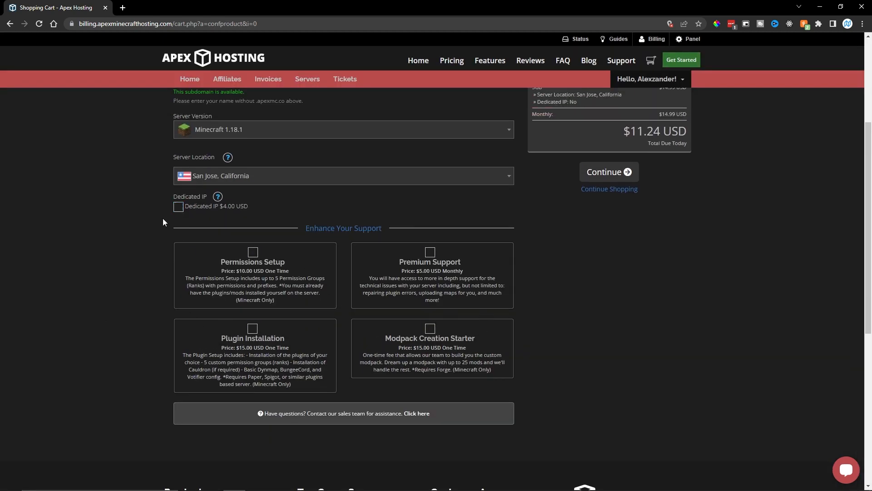
pyautogui.moveTo(131, 332)
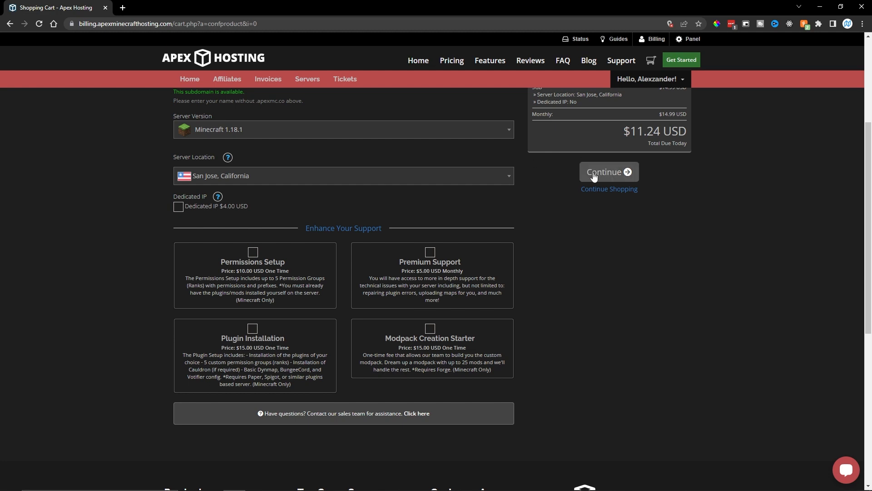
# Step: Review the discounted order and complete checkout to reach the order-completed page
pyautogui.click(609, 171)
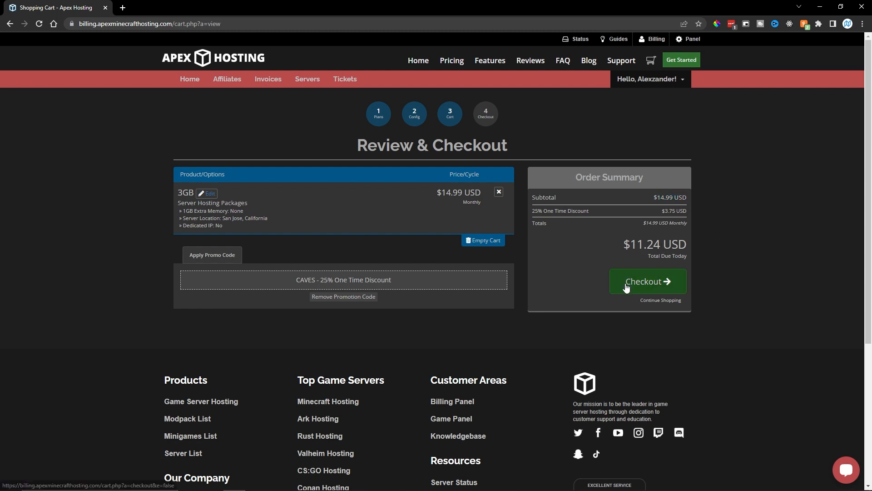
pyautogui.click(647, 281)
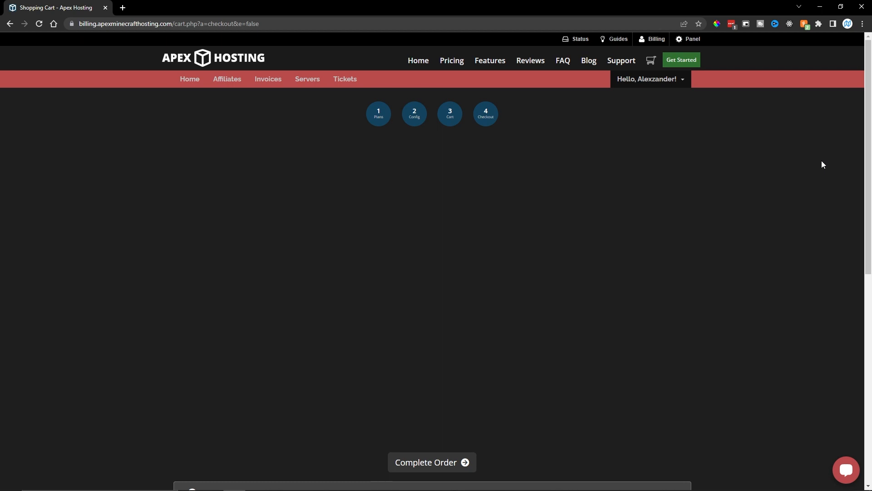
pyautogui.click(431, 461)
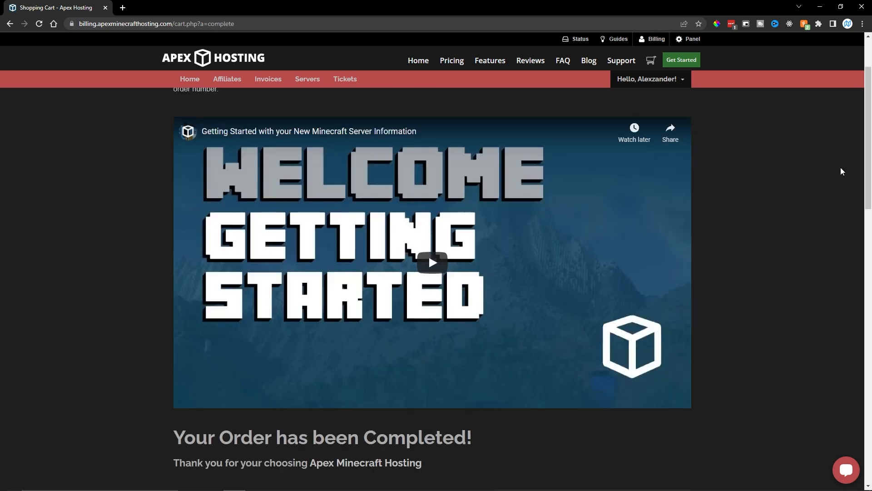
pyautogui.moveTo(740, 222)
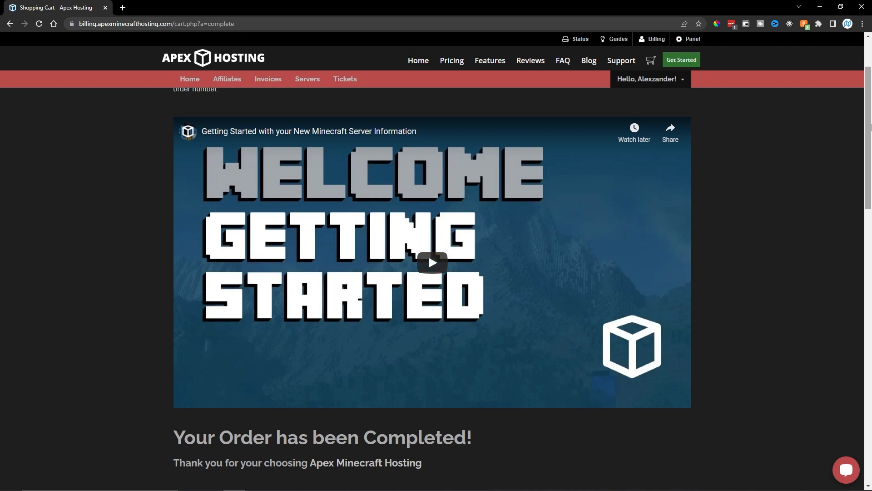
# Step: Read through the quick start guide and highlight the check-your-email step
pyautogui.scroll(-3)
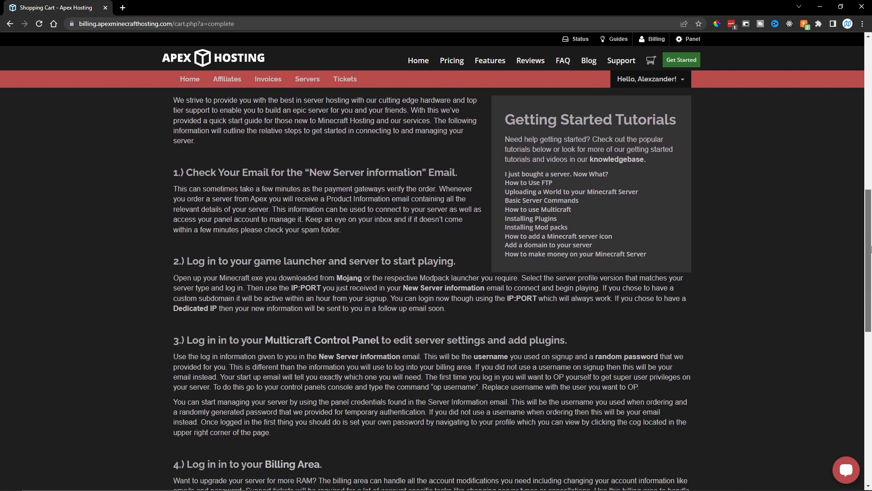
pyautogui.scroll(-3)
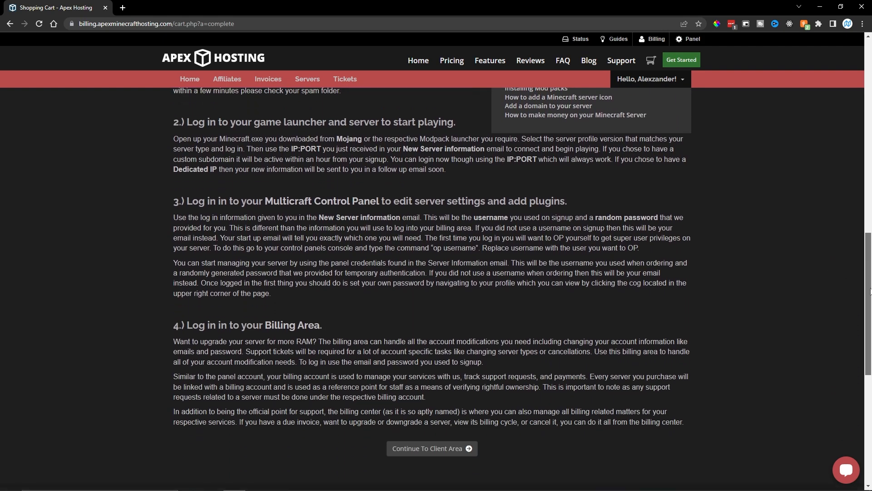
pyautogui.scroll(3)
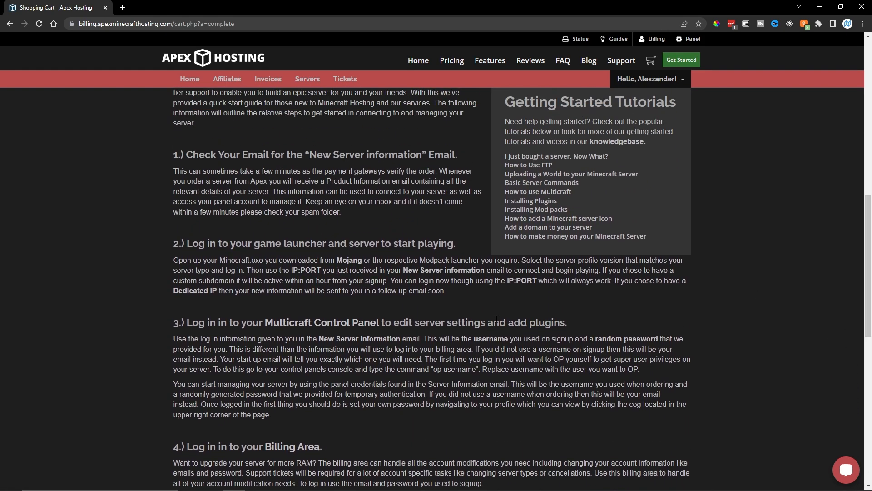
pyautogui.moveTo(184, 154); pyautogui.dragTo(251, 154)
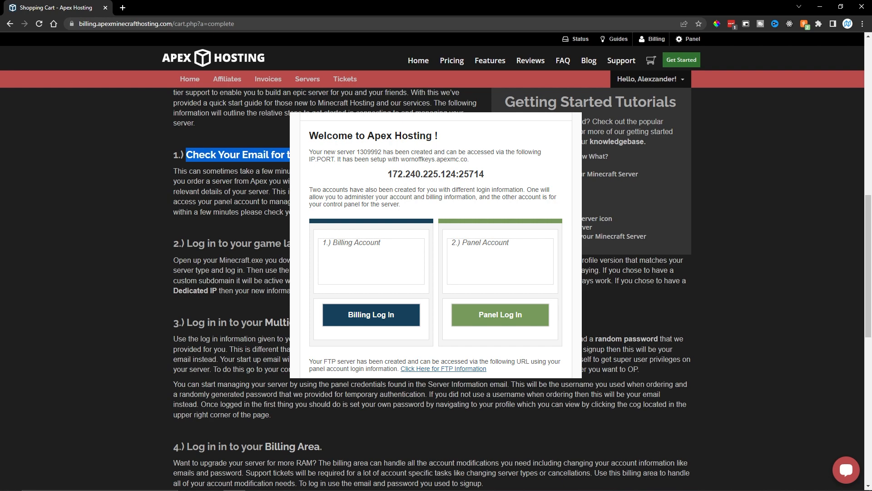
# Step: Log in to the Multicraft panel showing the new Paper 1.18.1 server's IP and port
pyautogui.click(499, 314)
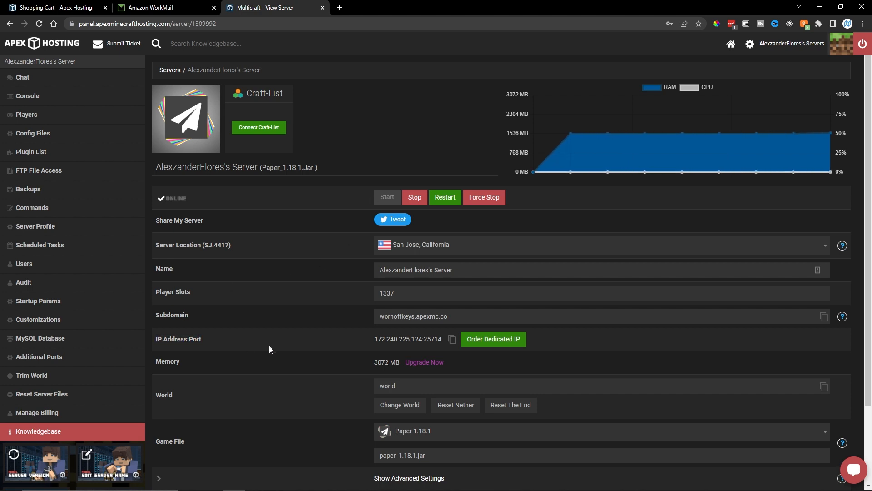
pyautogui.moveTo(451, 340)
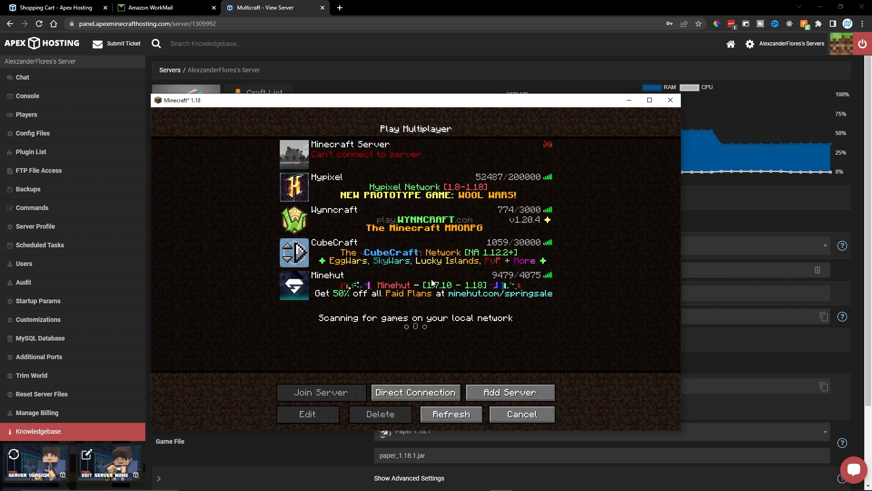
# Step: Add a server entry named apex tutorial with address 172.240.225.124:25514
pyautogui.click(307, 413)
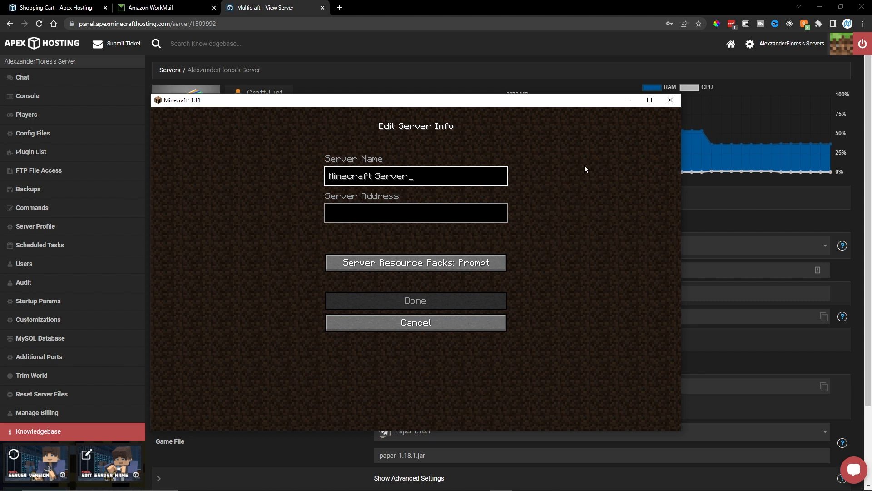
pyautogui.write('apex')
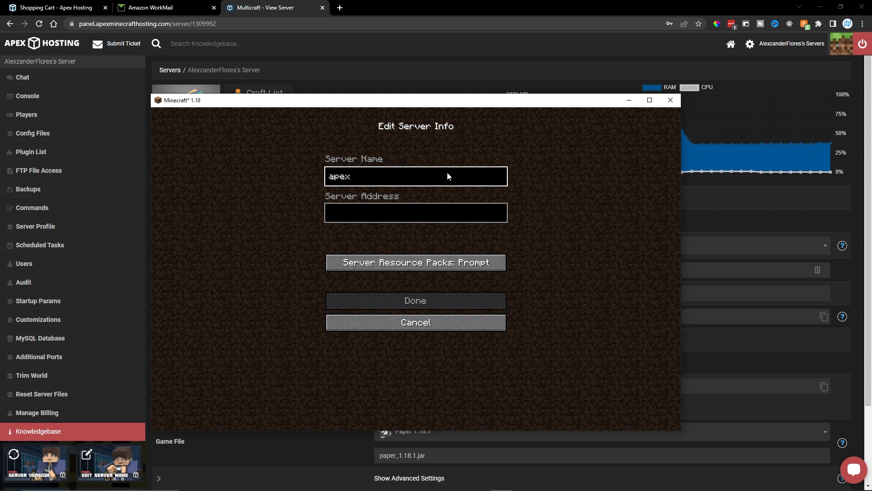
pyautogui.write('tutorial')
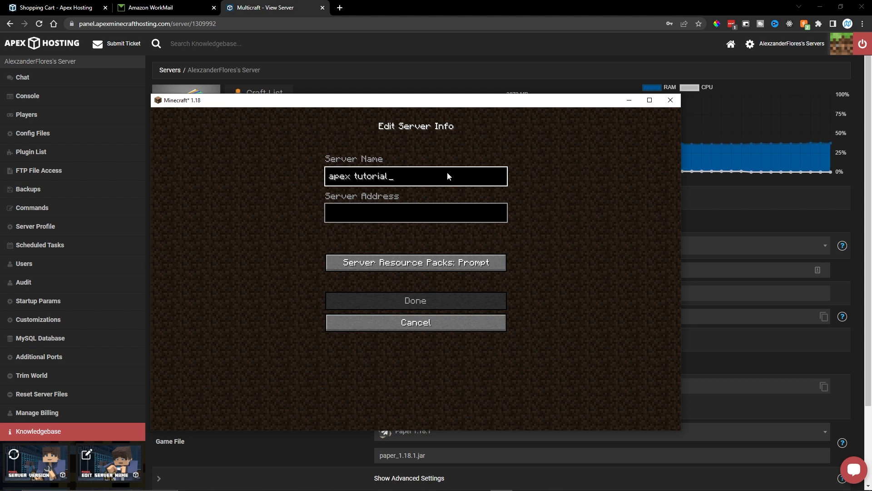
pyautogui.write('172.240.225.124:25514')
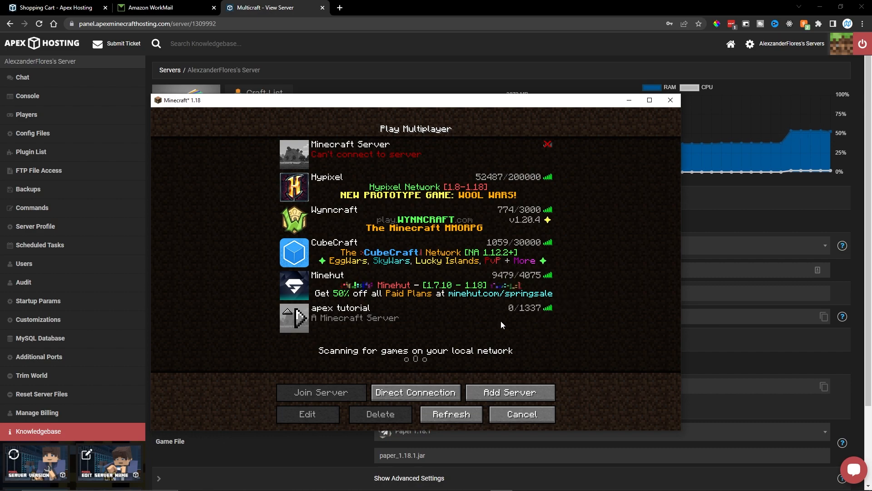
pyautogui.click(321, 392)
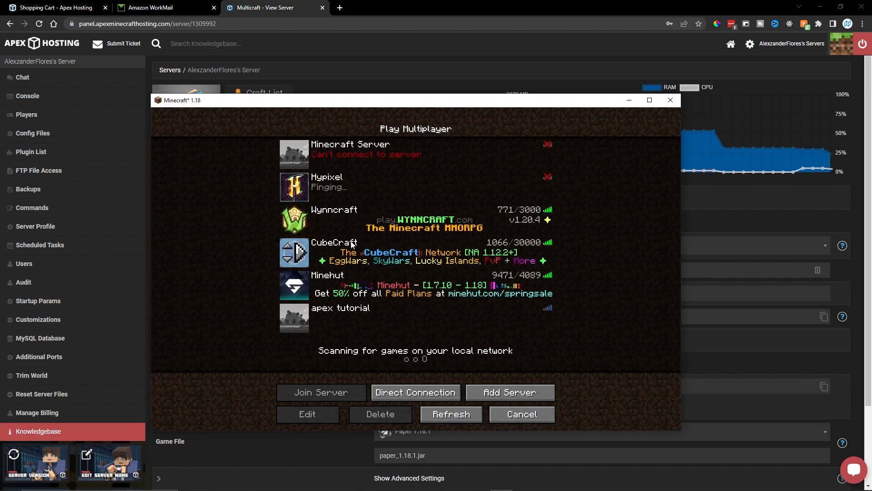
# Step: Edit the entry to use the panel's subdomain wornoffkeys.apexmc.co as its address
pyautogui.click(308, 414)
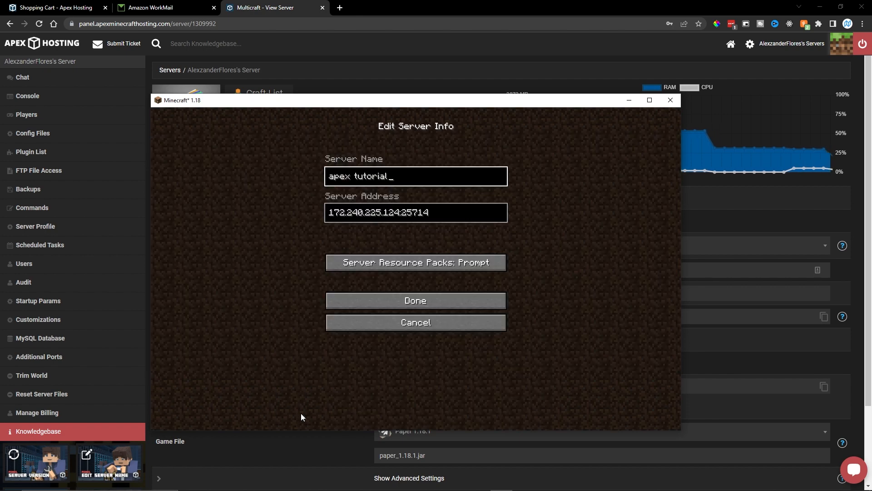
pyautogui.click(414, 212)
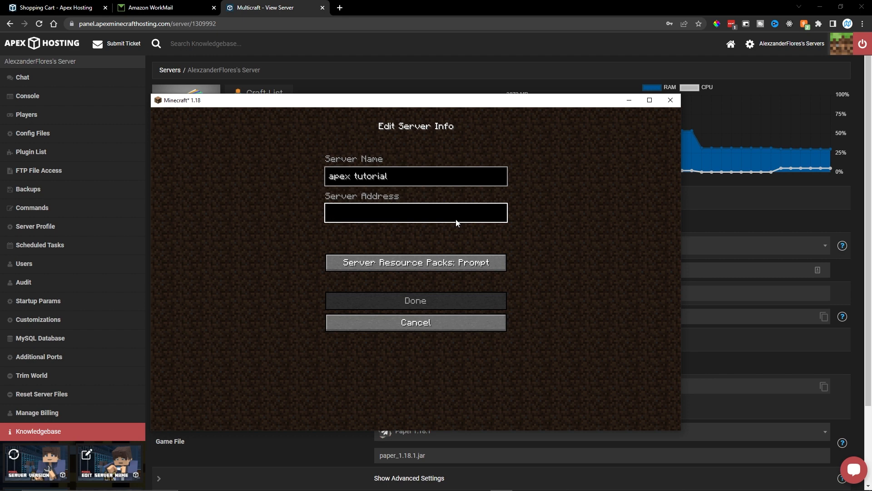
pyautogui.click(415, 322)
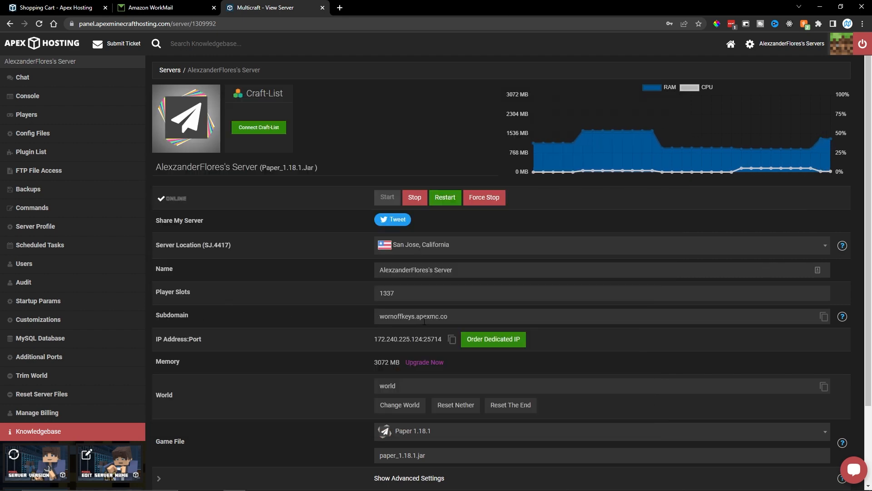
pyautogui.doubleClick(413, 317)
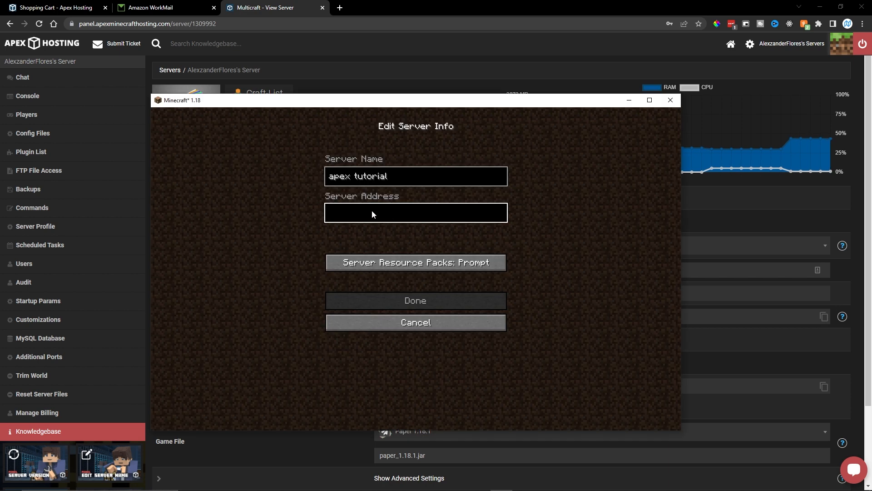
pyautogui.write('wornoffkeys.apexmc.co')
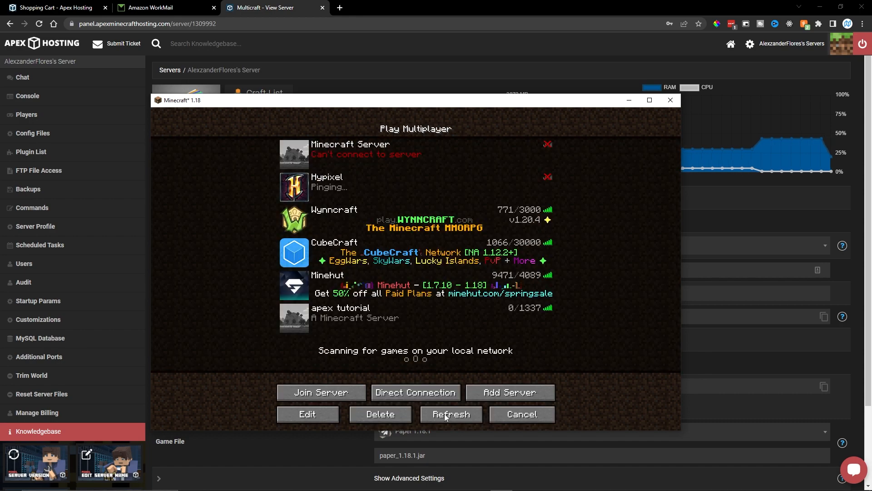
# Step: Refresh the list, join apex tutorial and run /gamemode creative in chat
pyautogui.click(451, 414)
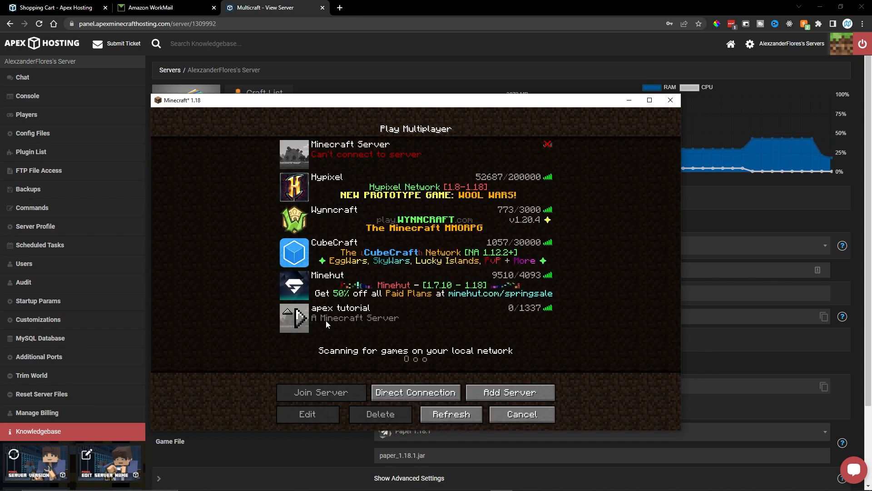
pyautogui.click(320, 391)
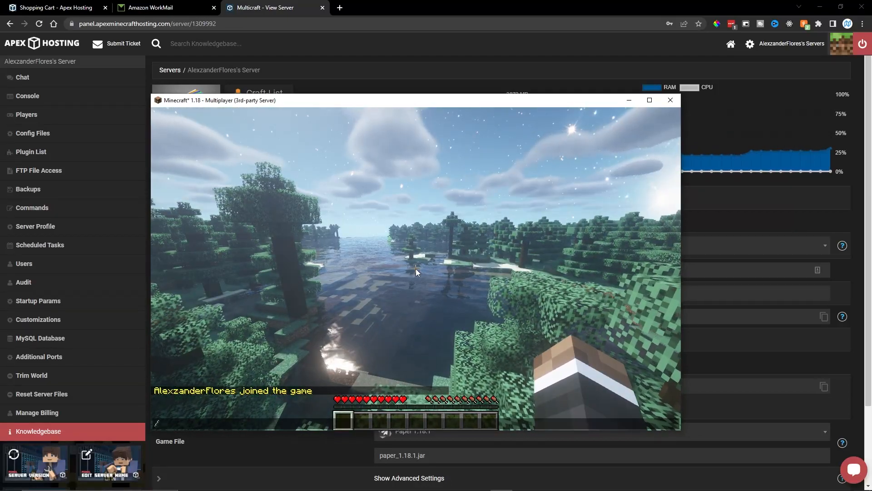
pyautogui.write('/gamemode creative')
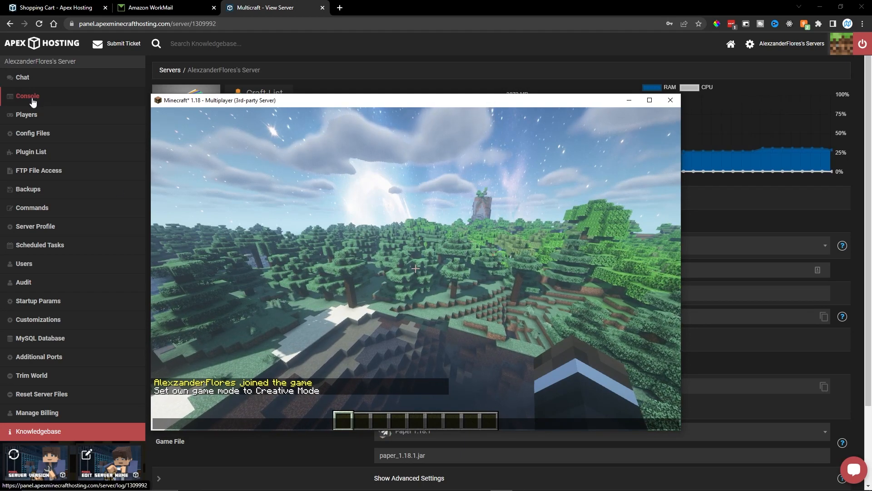
# Step: Run the op command in the server console, then return to the server overview
pyautogui.click(28, 95)
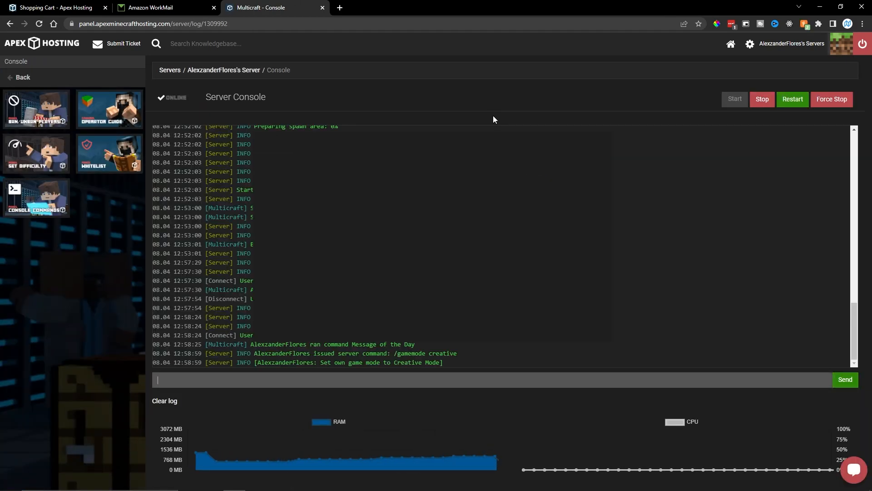
pyautogui.write('op Alex')
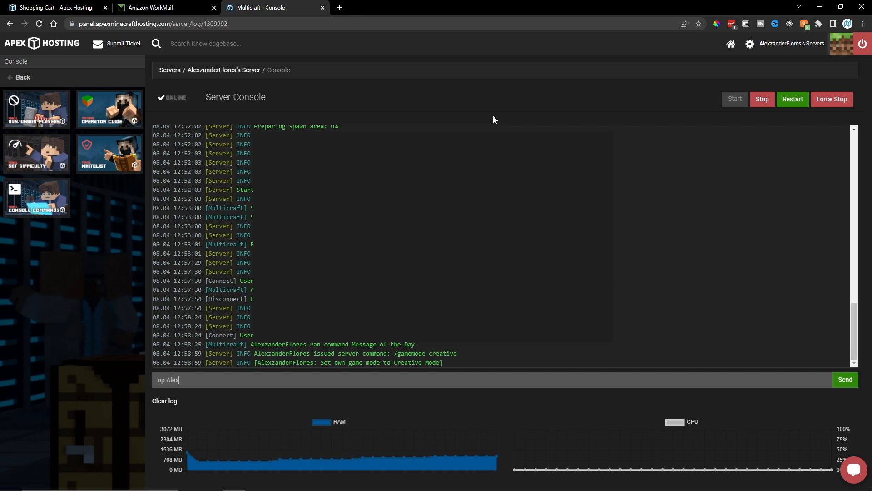
pyautogui.click(844, 379)
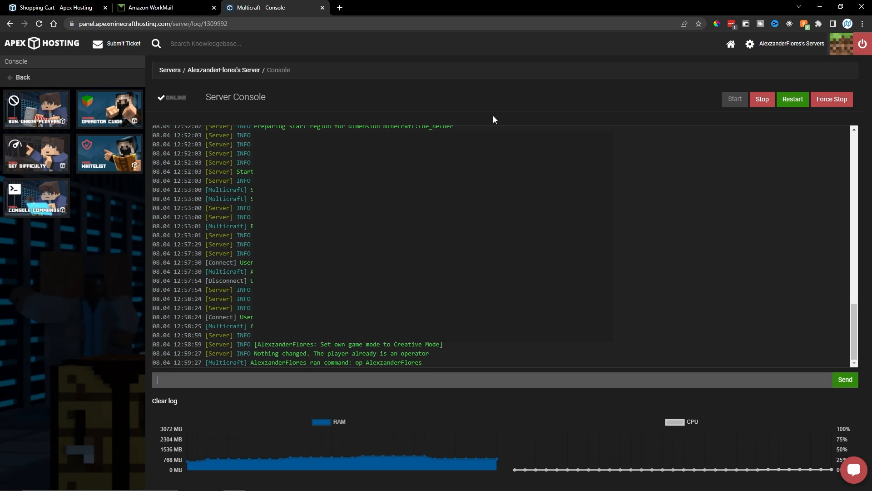
pyautogui.moveTo(711, 237)
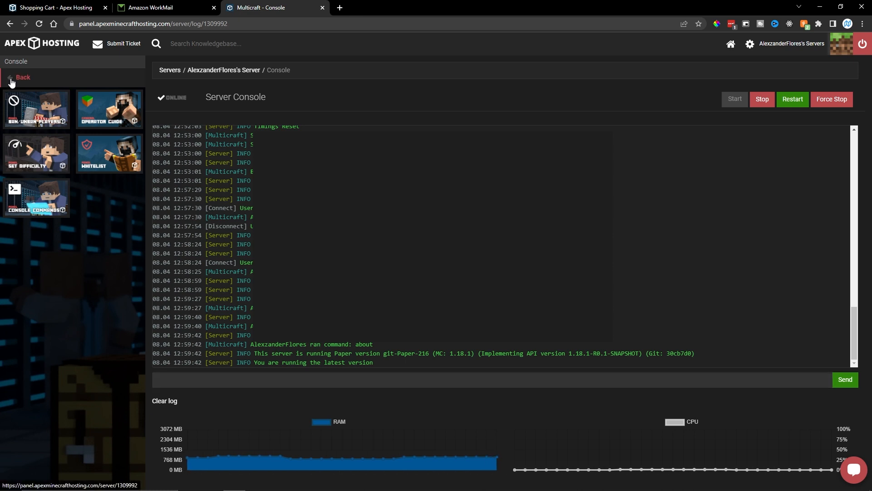
pyautogui.click(22, 77)
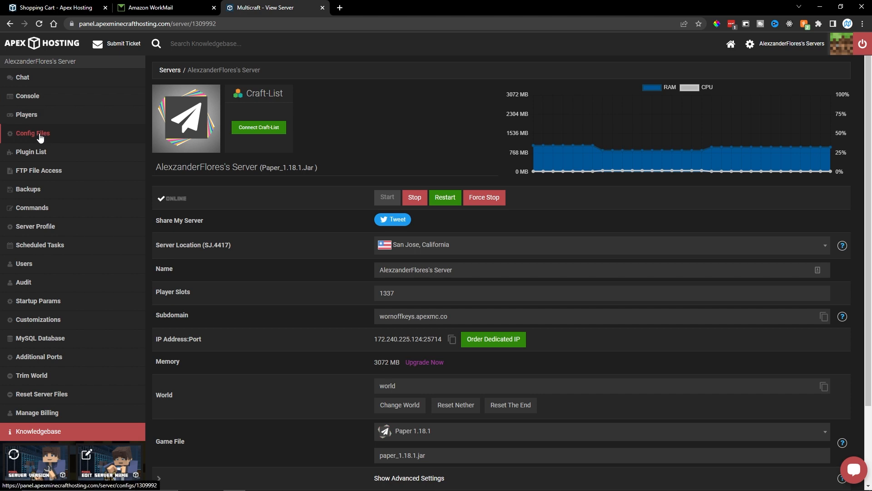
# Step: Change Game Mode in Server Settings config, save it and choose I'll Restart Later
pyautogui.click(33, 133)
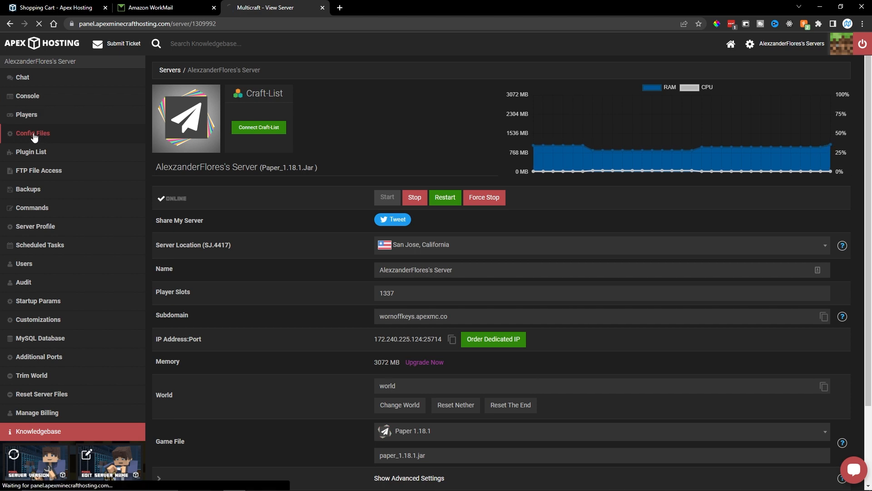
pyautogui.click(32, 133)
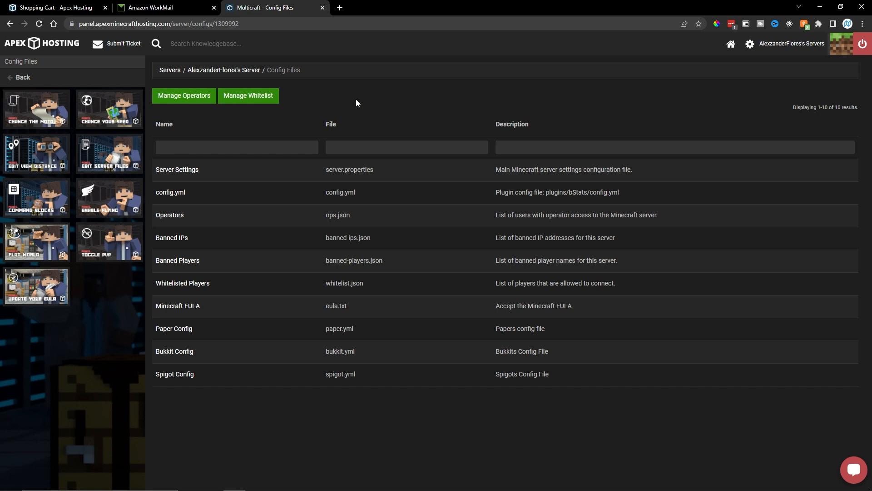
pyautogui.moveTo(327, 86)
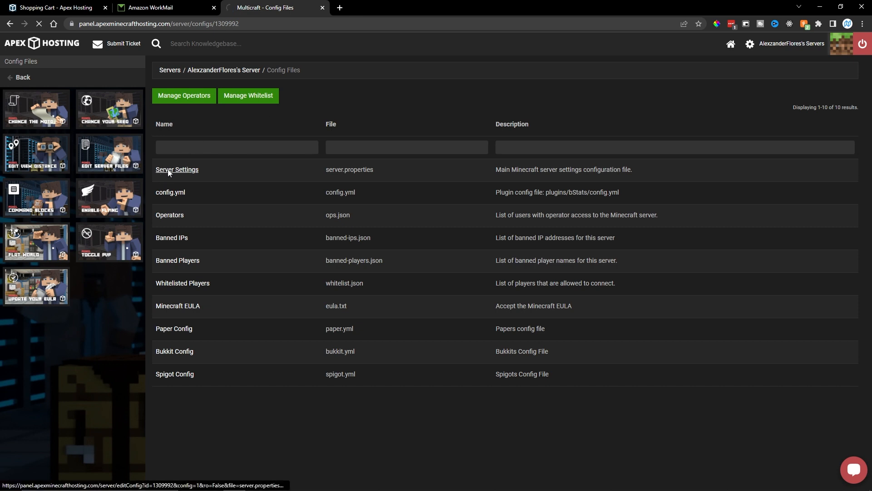
pyautogui.click(177, 169)
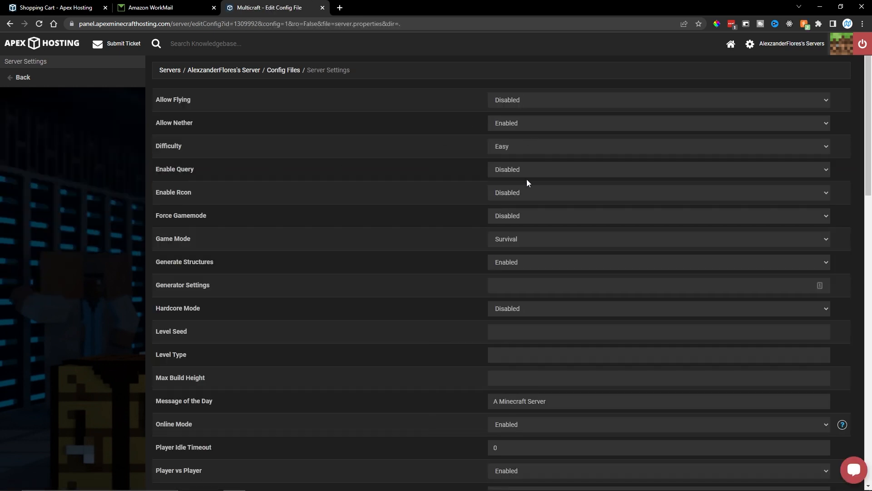
pyautogui.moveTo(177, 240)
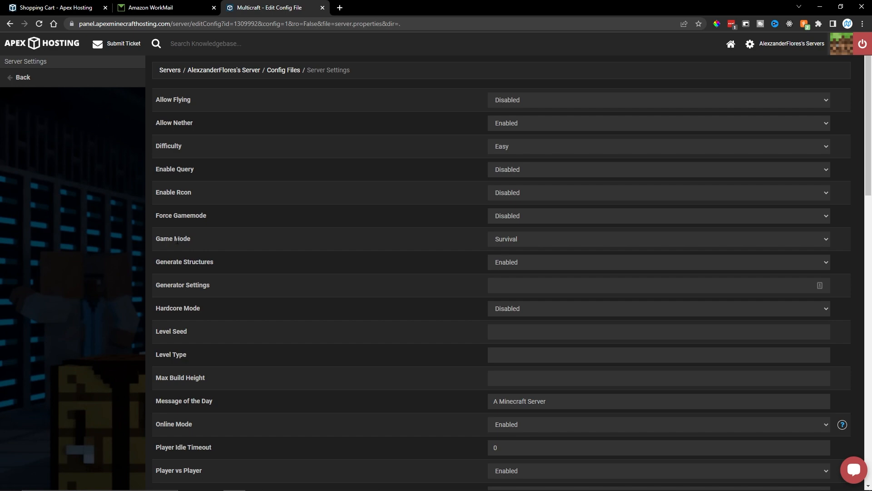
pyautogui.click(659, 238)
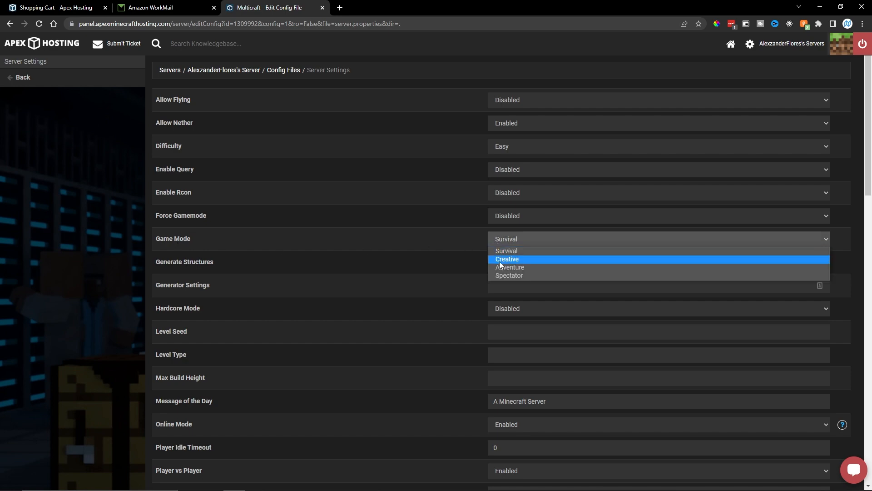
pyautogui.scroll(-3)
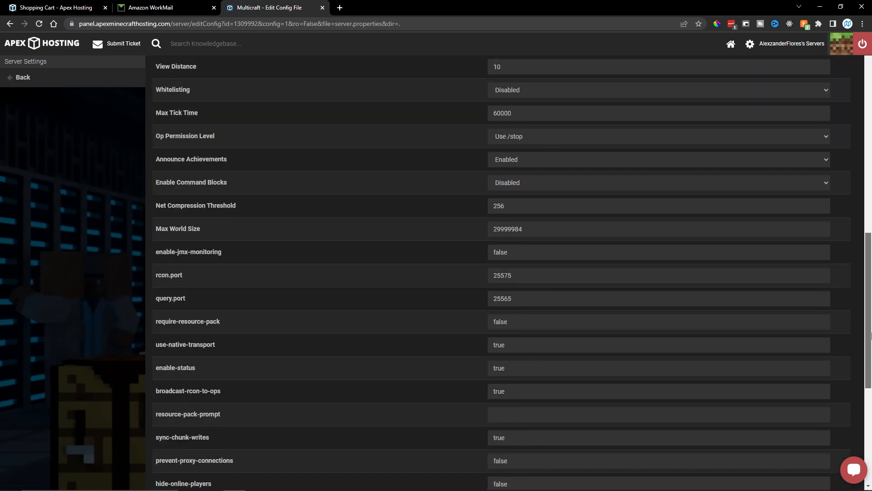
pyautogui.click(659, 461)
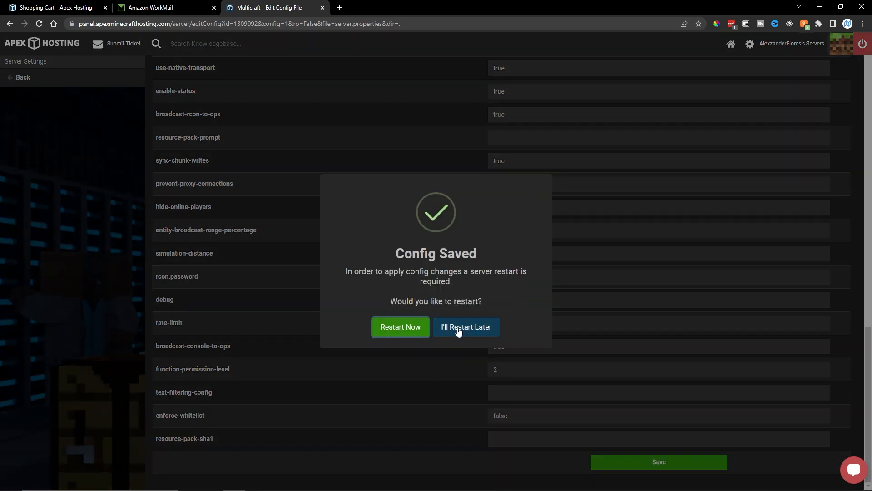
pyautogui.click(466, 327)
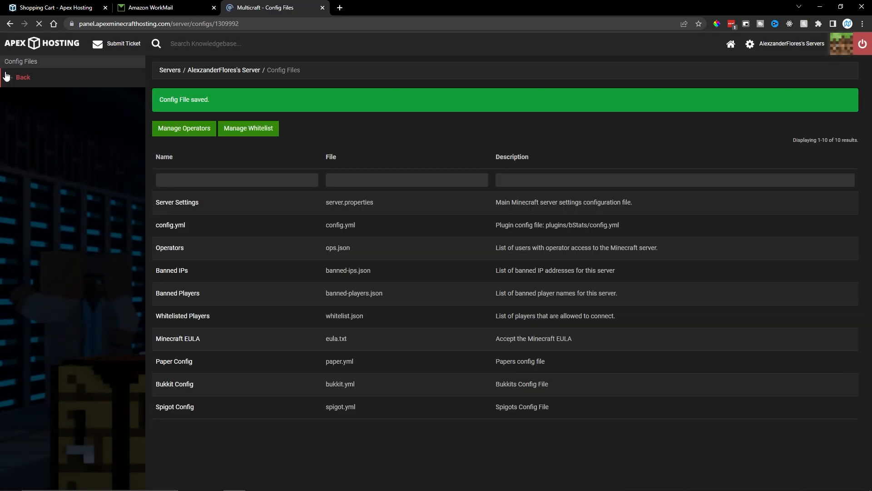
# Step: Find EssentialsX in the Plugin List by filtering for 'Es' and view its details
pyautogui.click(23, 77)
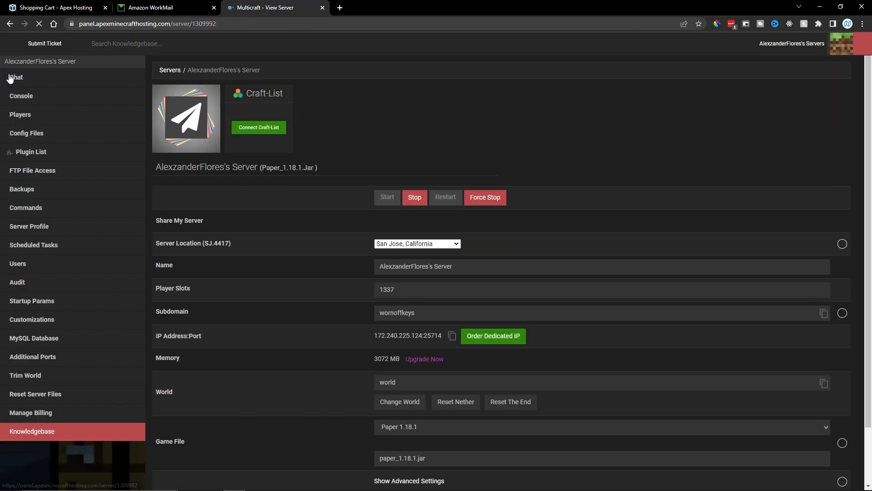
pyautogui.click(32, 151)
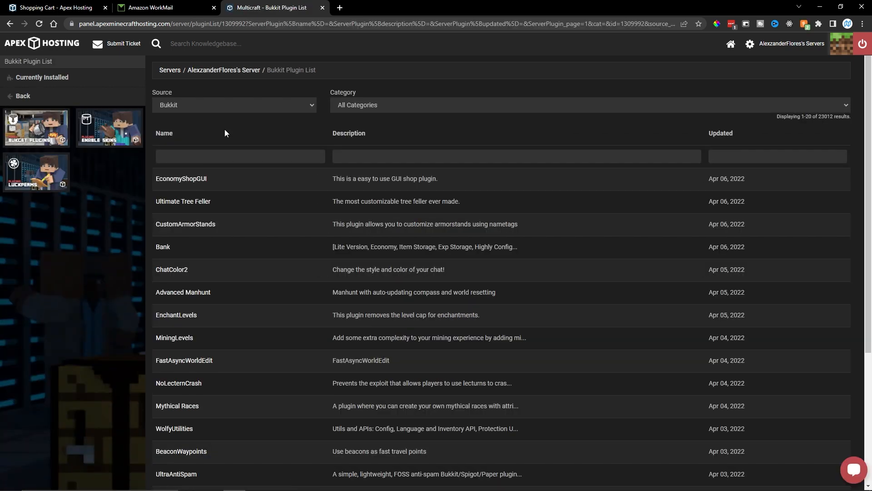
pyautogui.write('Essentials')
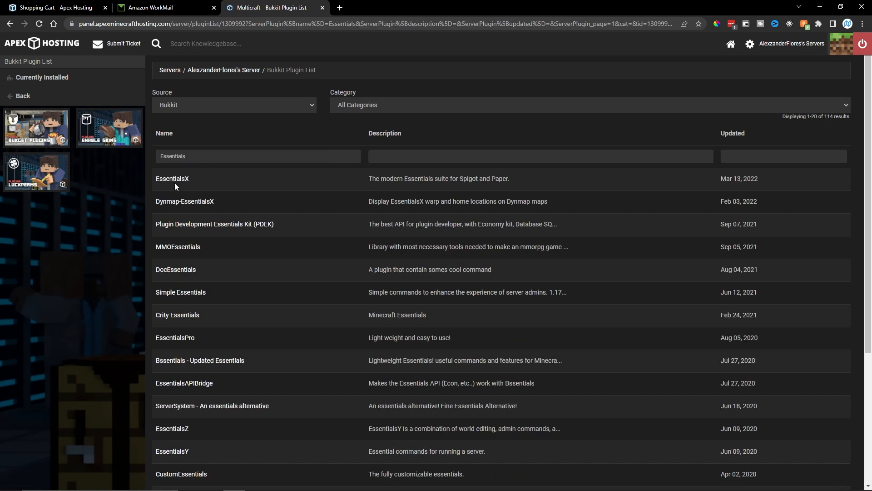
pyautogui.click(173, 178)
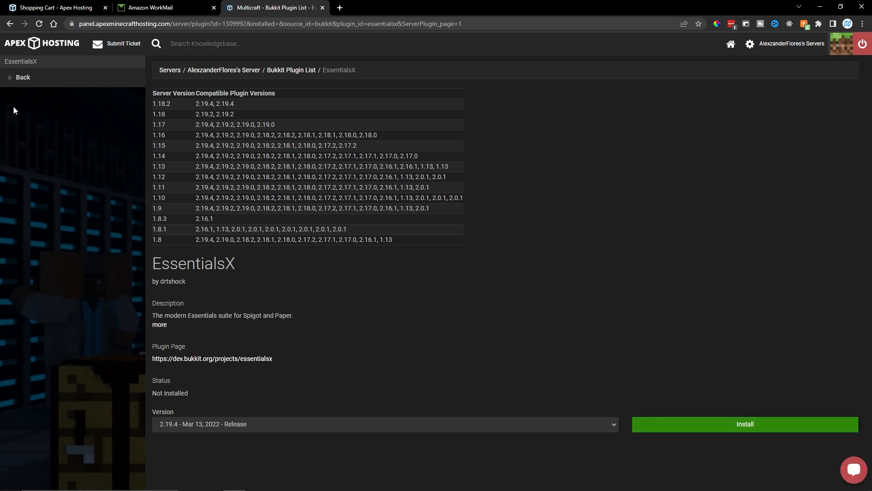
# Step: Leave EssentialsX uninstalled and return to the server overview
pyautogui.click(22, 77)
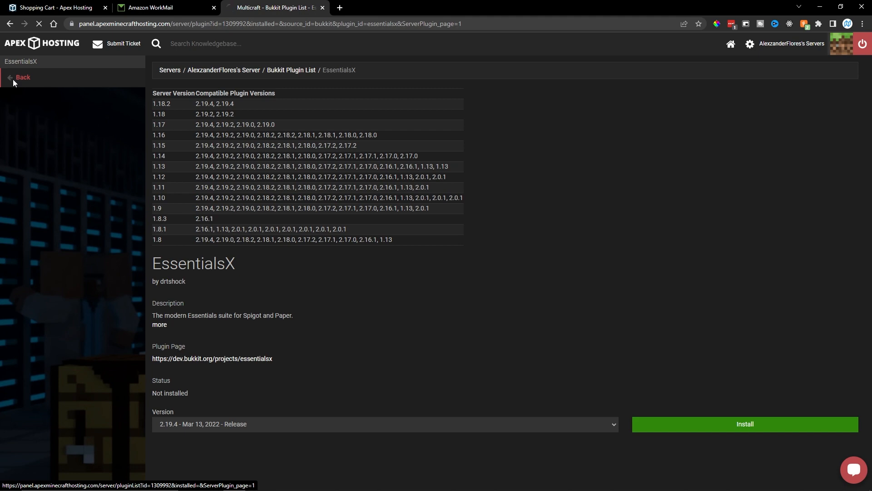
pyautogui.click(22, 77)
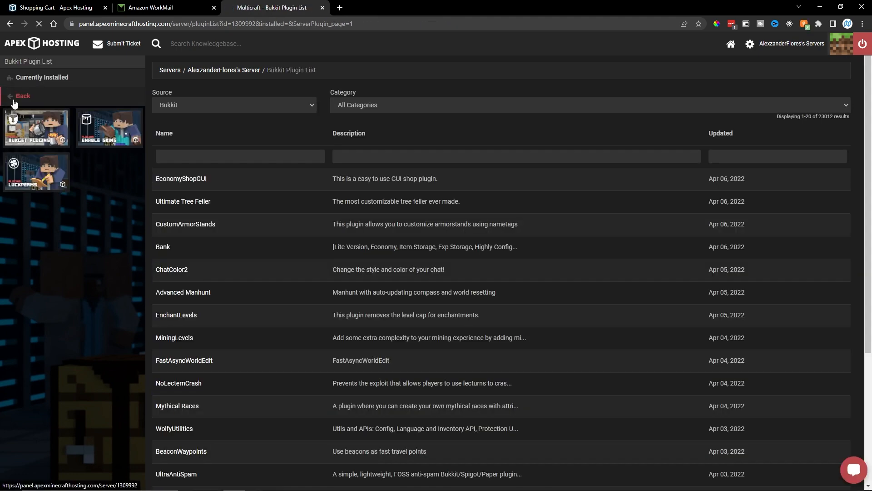
pyautogui.click(22, 96)
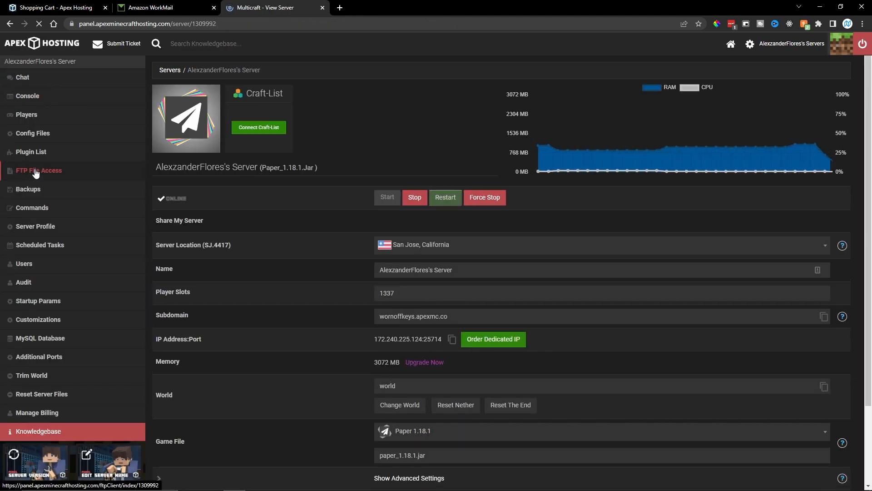
# Step: Log in to the web FTP client so the server's files, including plugins, are listed
pyautogui.click(39, 170)
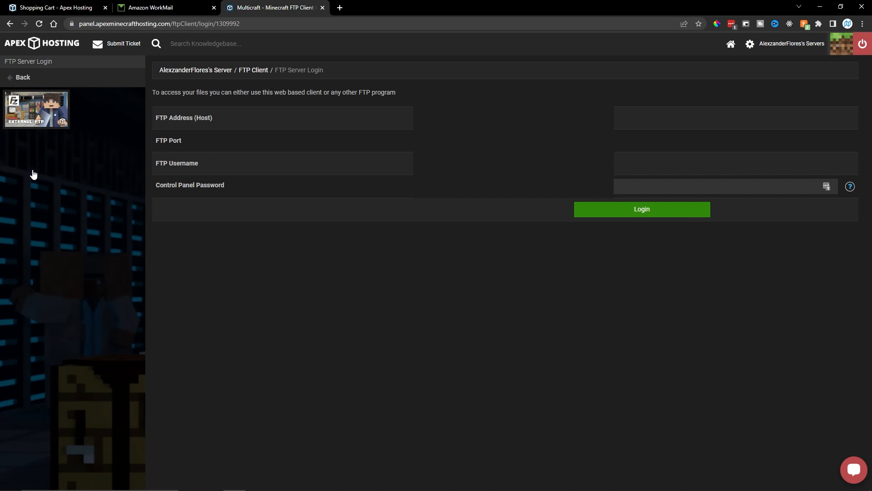
pyautogui.click(642, 208)
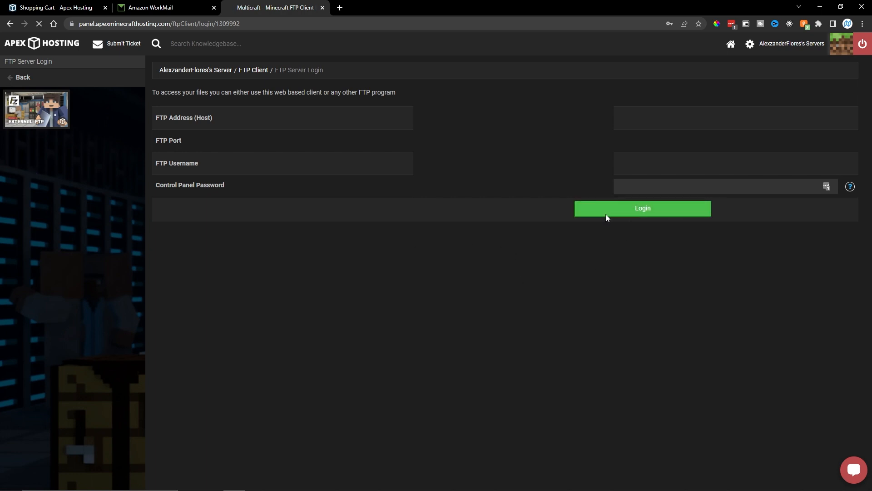
pyautogui.click(642, 208)
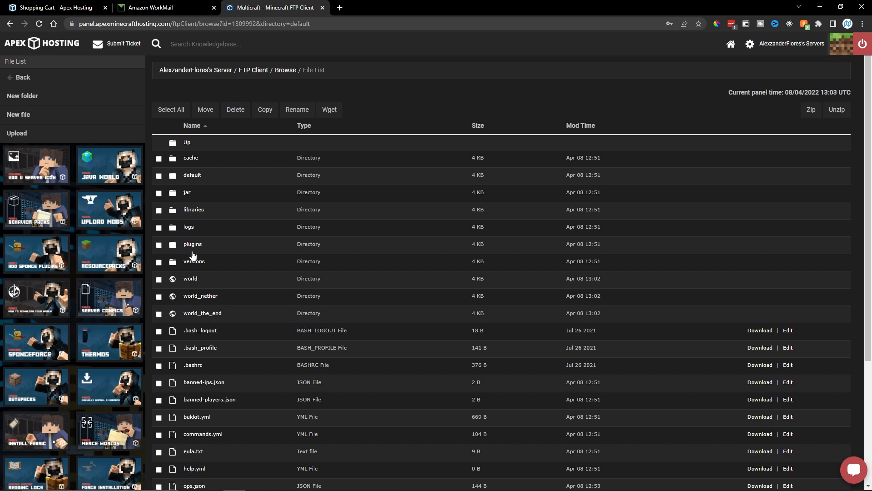
# Step: Inspect the plugins folder (only bStats inside) and go back up to the main files
pyautogui.click(193, 243)
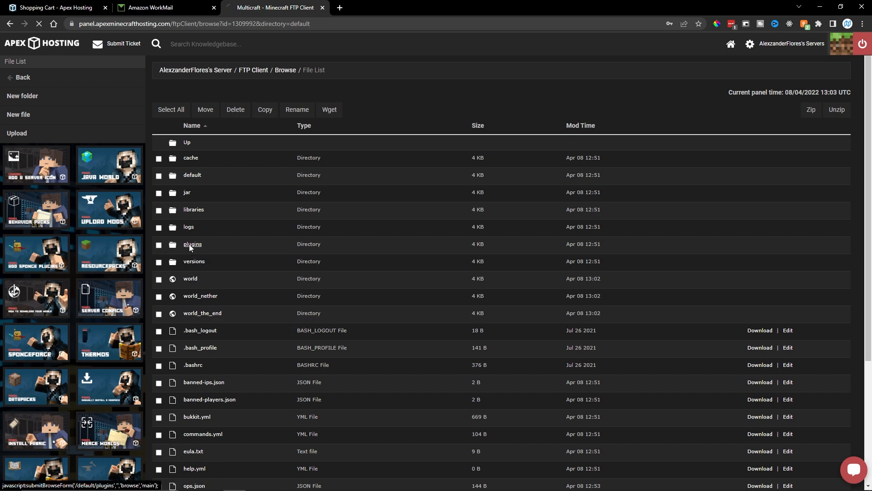
pyautogui.click(192, 244)
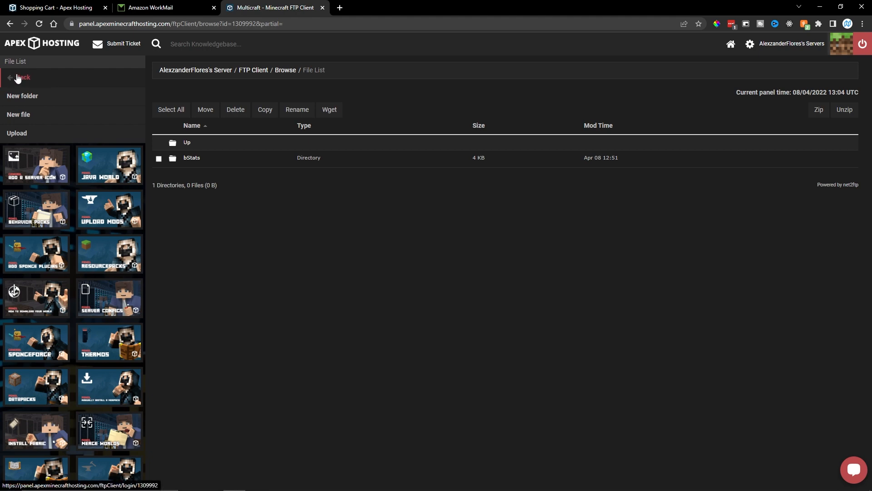
pyautogui.click(187, 143)
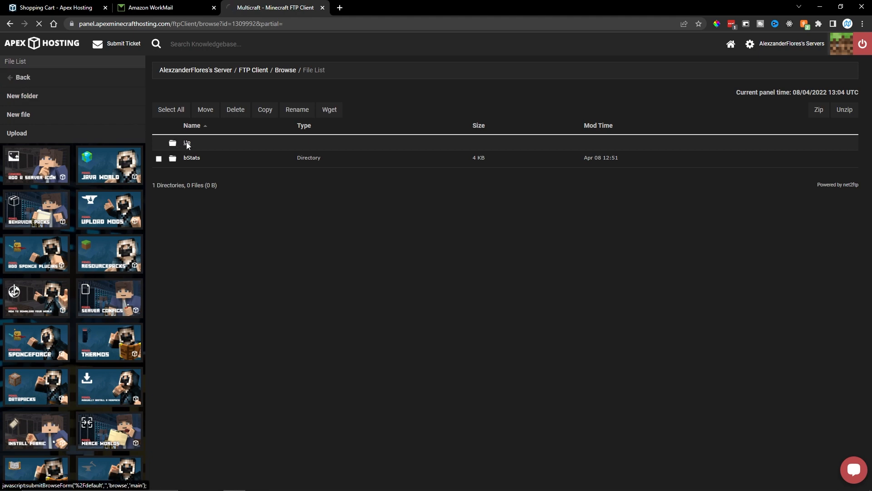
pyautogui.click(186, 143)
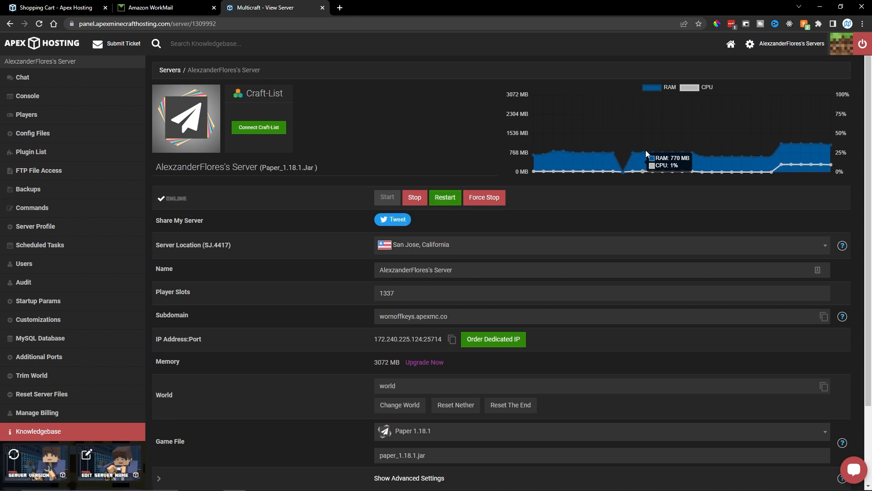
pyautogui.moveTo(712, 141)
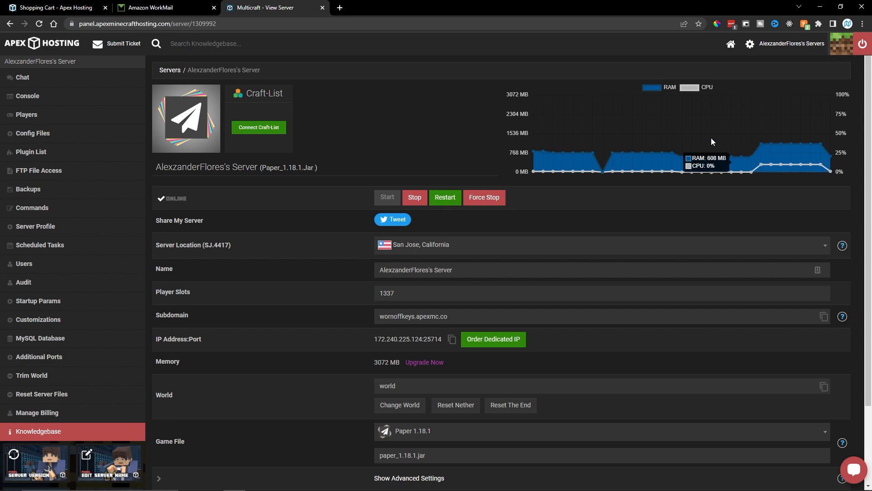